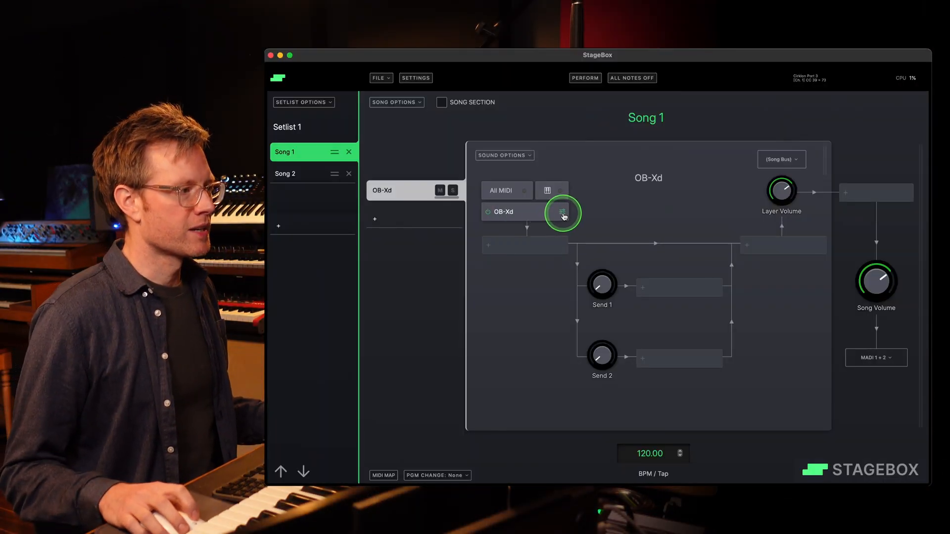
# Bring up the OB-Xd synth's editor window over Song 1 and position it
pyautogui.click(562, 212)
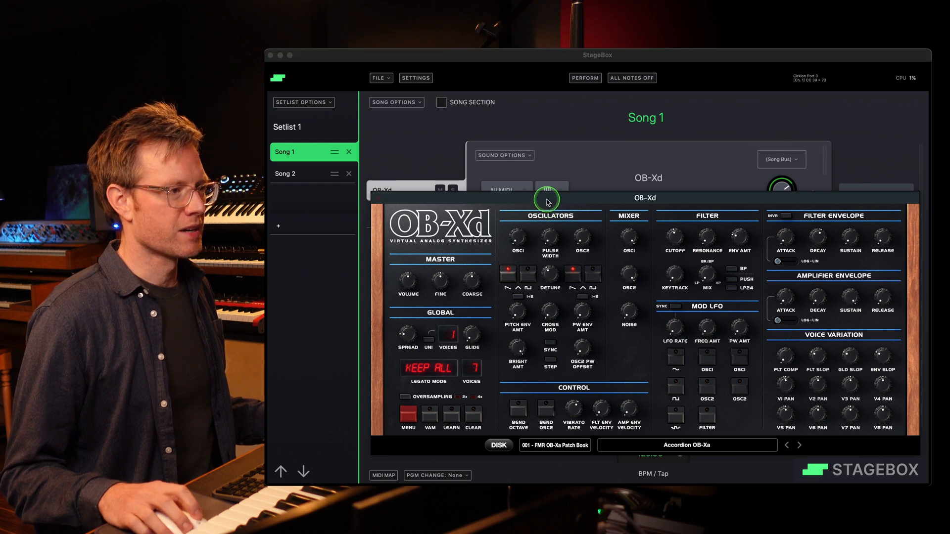
pyautogui.moveTo(545, 198); pyautogui.dragTo(554, 194)
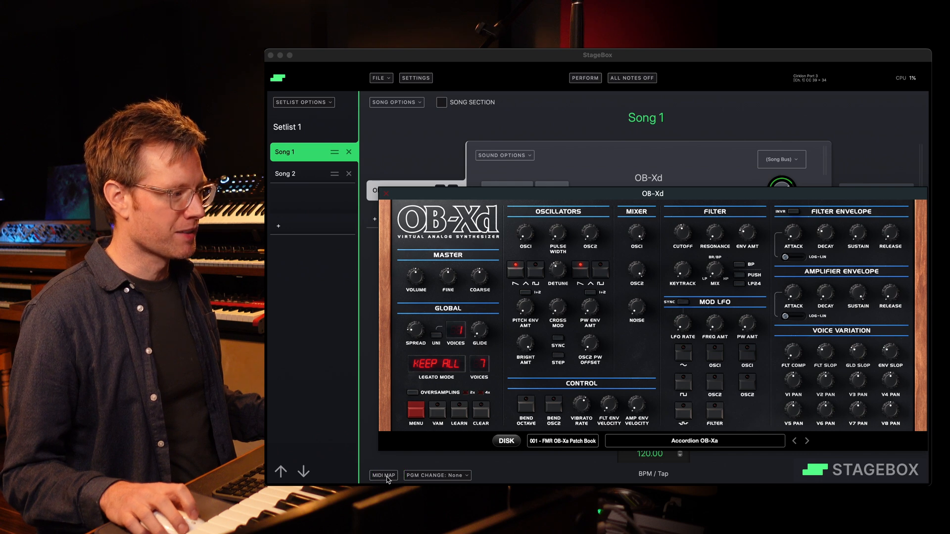
# Map hardware MIDI CC 39 on channel 1 to the OB-Xd Cutoff
pyautogui.click(383, 475)
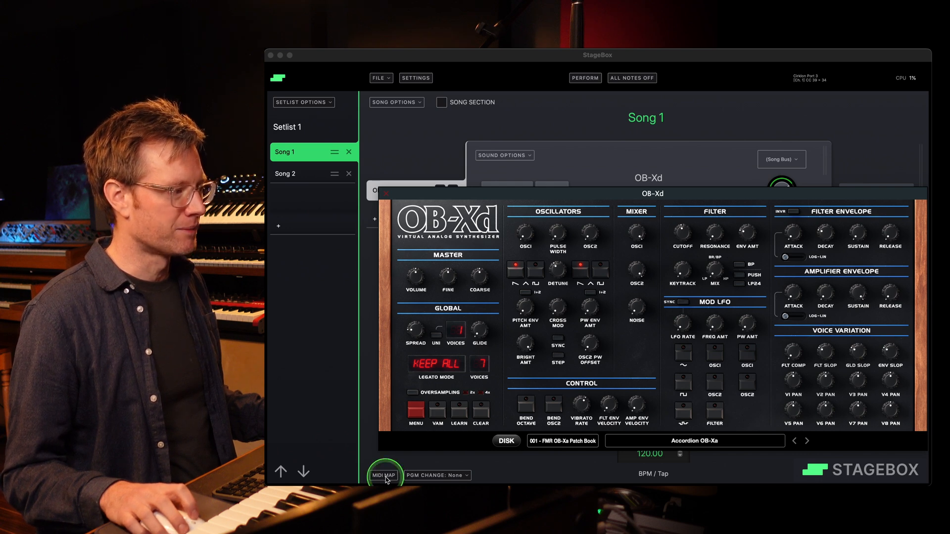
pyautogui.click(383, 475)
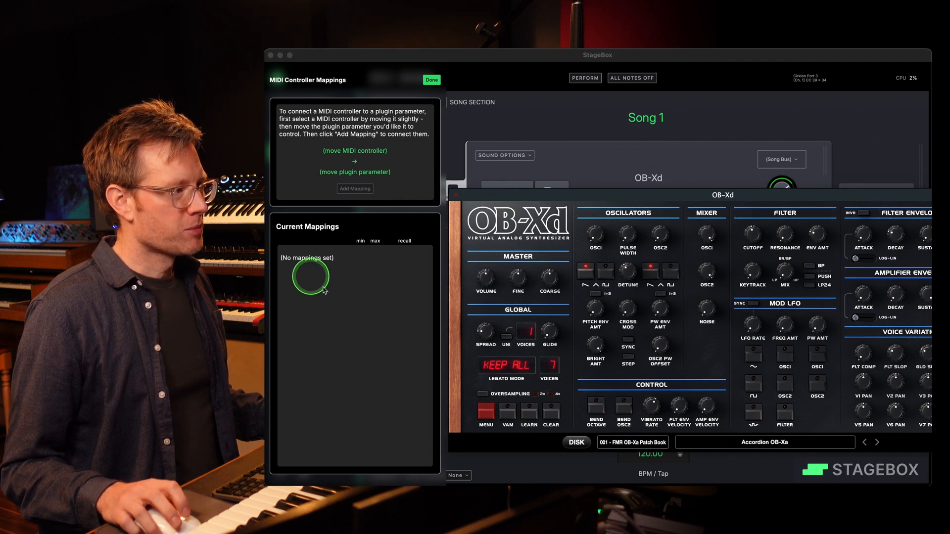
pyautogui.moveTo(368, 273)
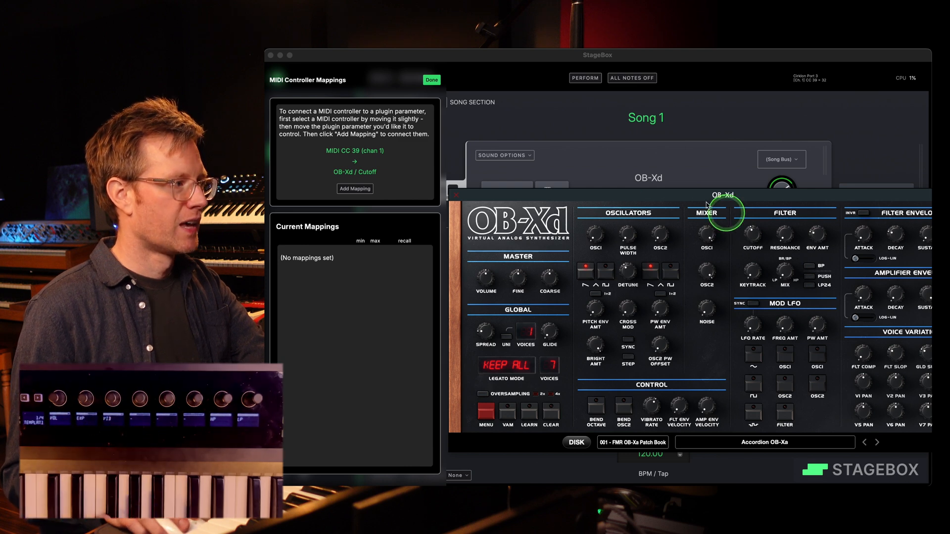
pyautogui.click(354, 188)
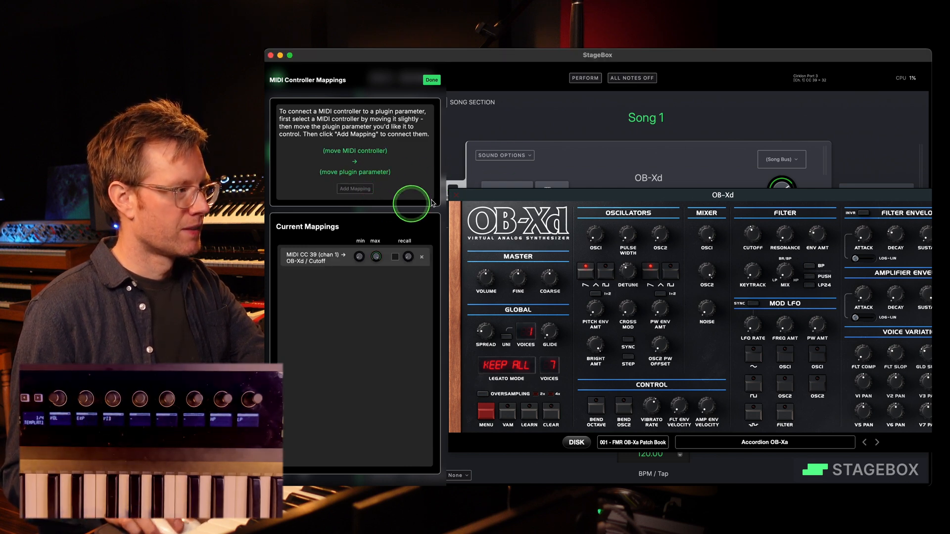
# Add mappings for CC 40 to OB-Xd Resonance and CC 41 to FilterEnvAmount
pyautogui.click(431, 79)
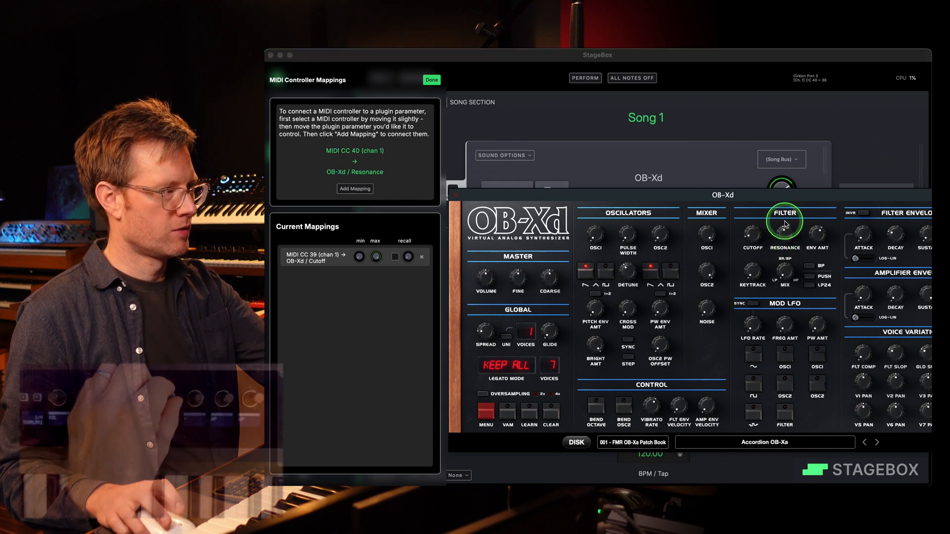
pyautogui.click(354, 188)
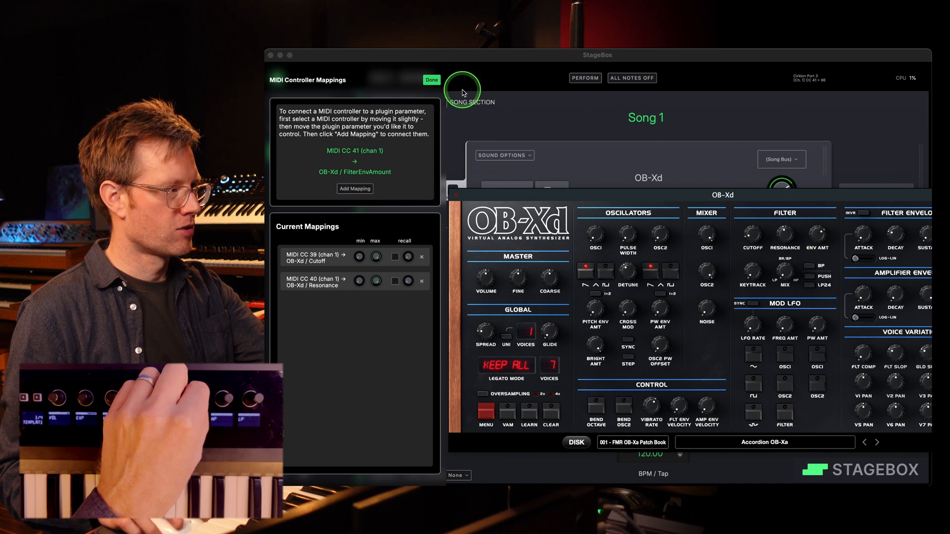
pyautogui.click(430, 80)
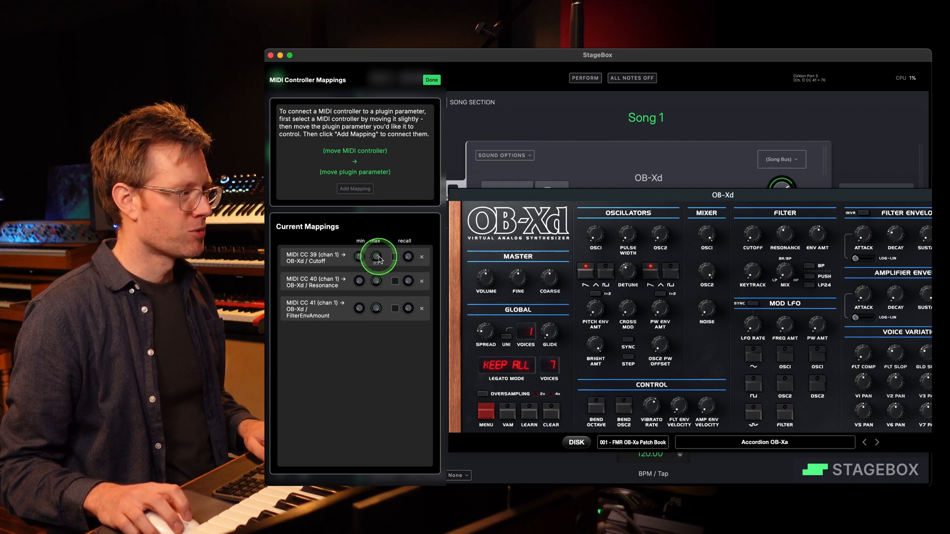
# Limit the Cutoff mapping's min/max range and finish editing the mappings
pyautogui.click(430, 79)
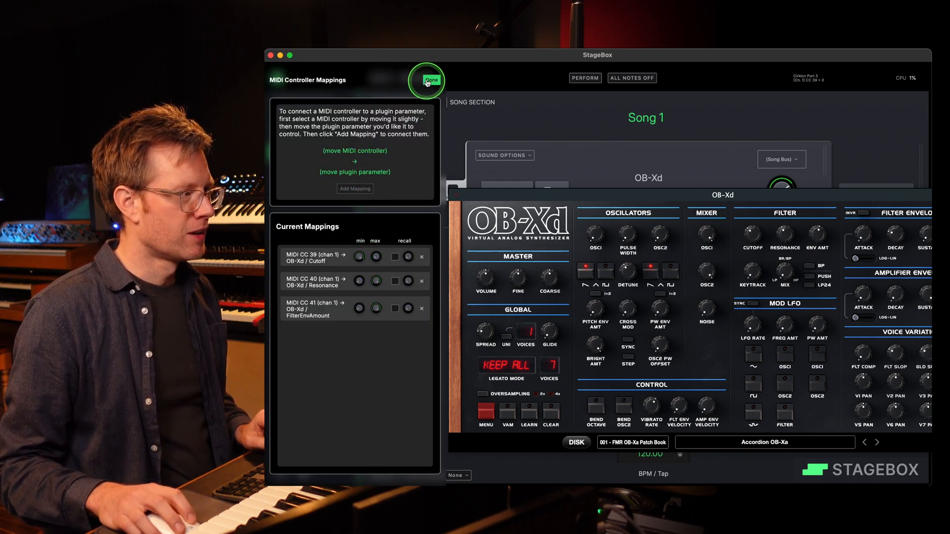
pyautogui.click(428, 79)
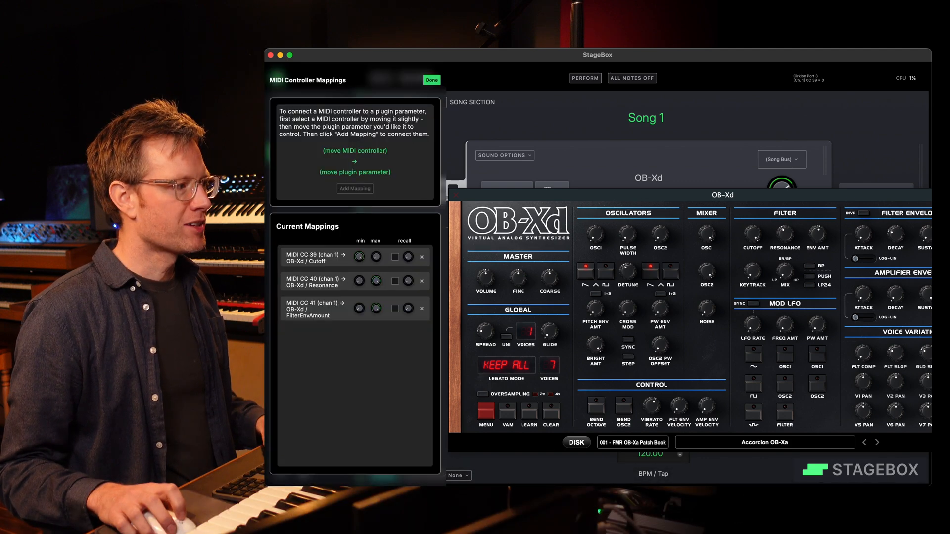
# Enable value recall on the CC 39 Cutoff mapping and leave the mappings panel
pyautogui.click(395, 257)
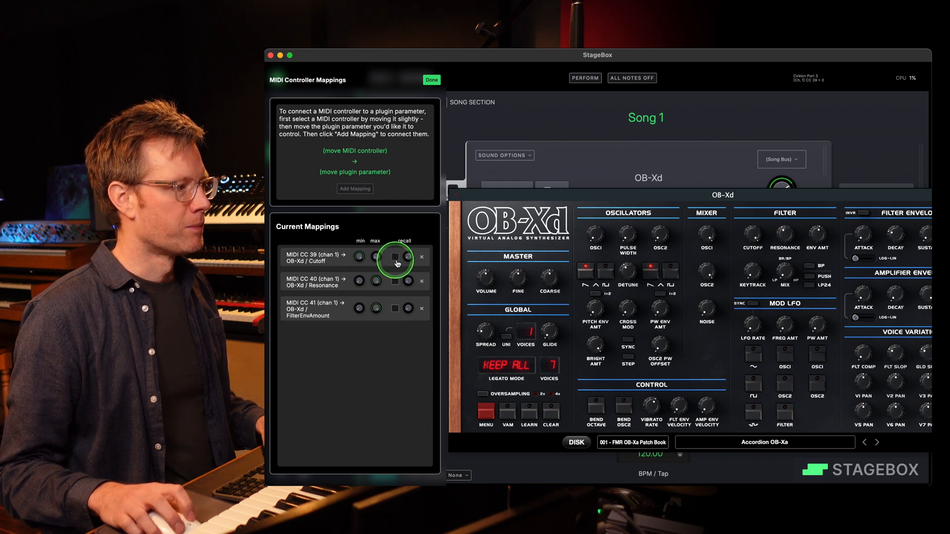
pyautogui.click(395, 257)
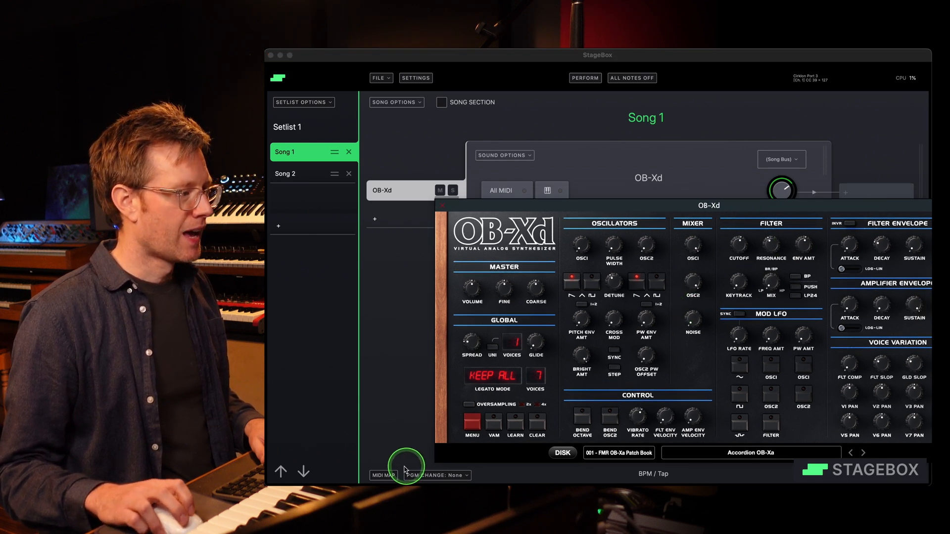
# Check the recall setting in Song 1's mappings, then move on to Song 2's instruments
pyautogui.click(382, 475)
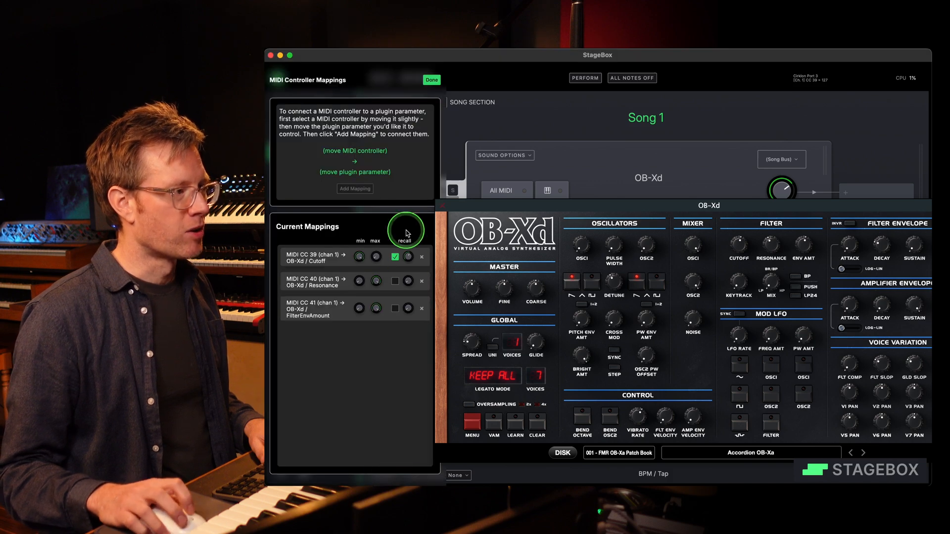
pyautogui.click(545, 191)
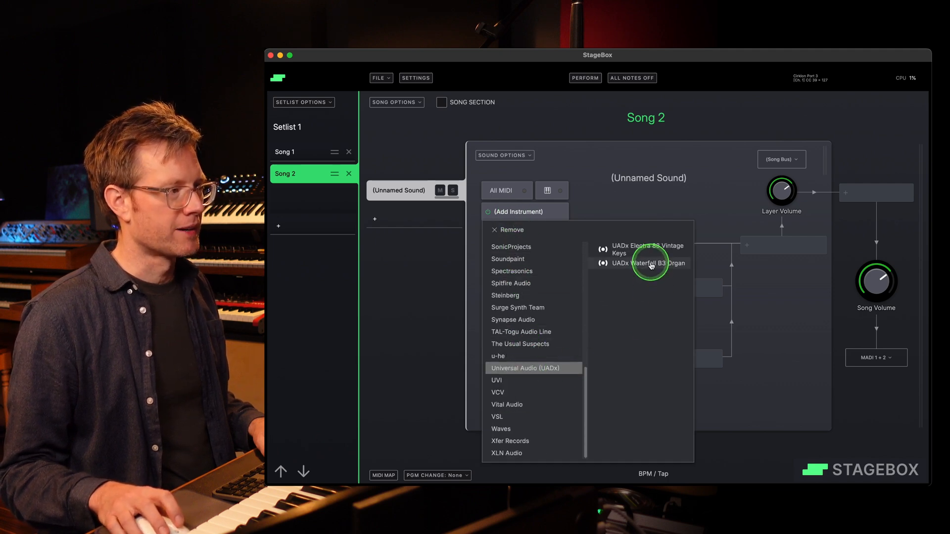
# Load the UADx Waterfall B3 Organ into Song 2 and go to its controller mappings
pyautogui.click(645, 263)
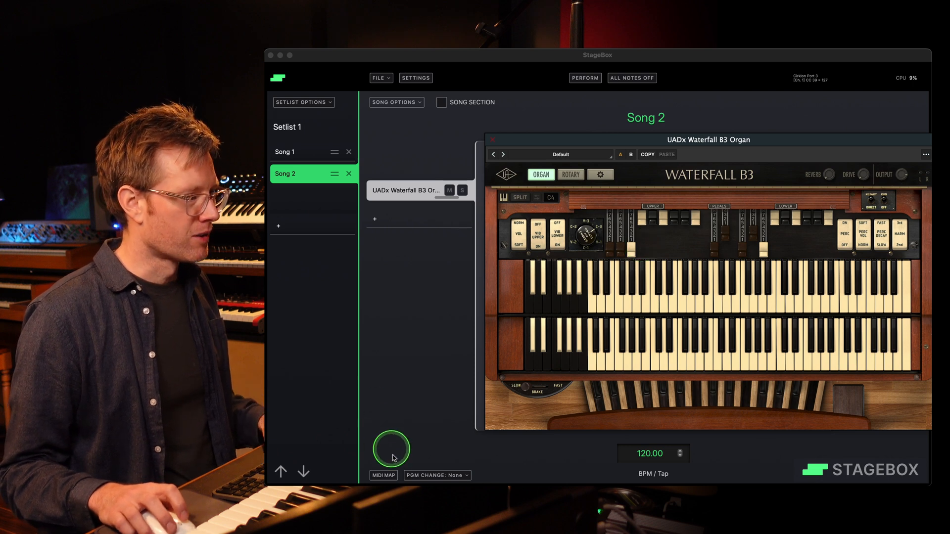
pyautogui.click(383, 475)
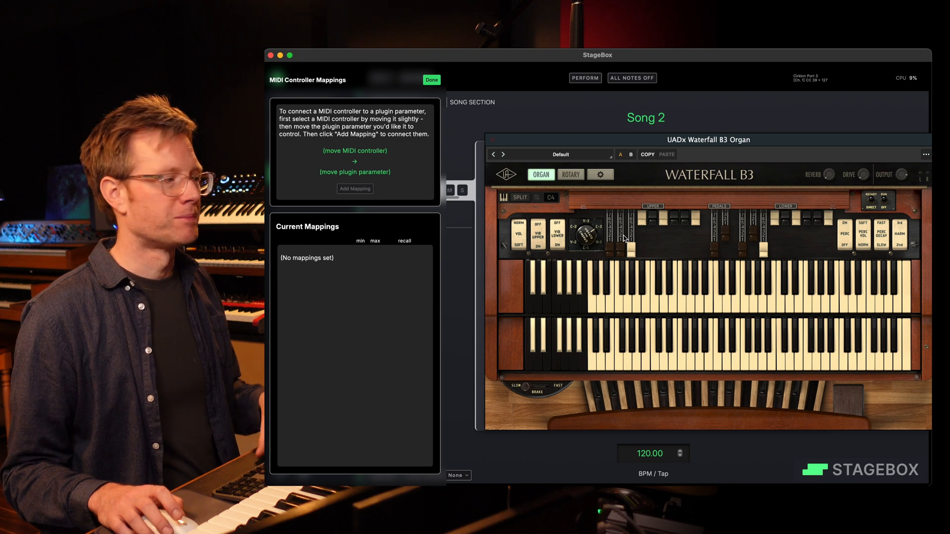
# Map CC 39 to the six upper drawbars (4, 2 2/3, 2, 1 3/5, 1 1/3, 1) and finish
pyautogui.click(641, 228)
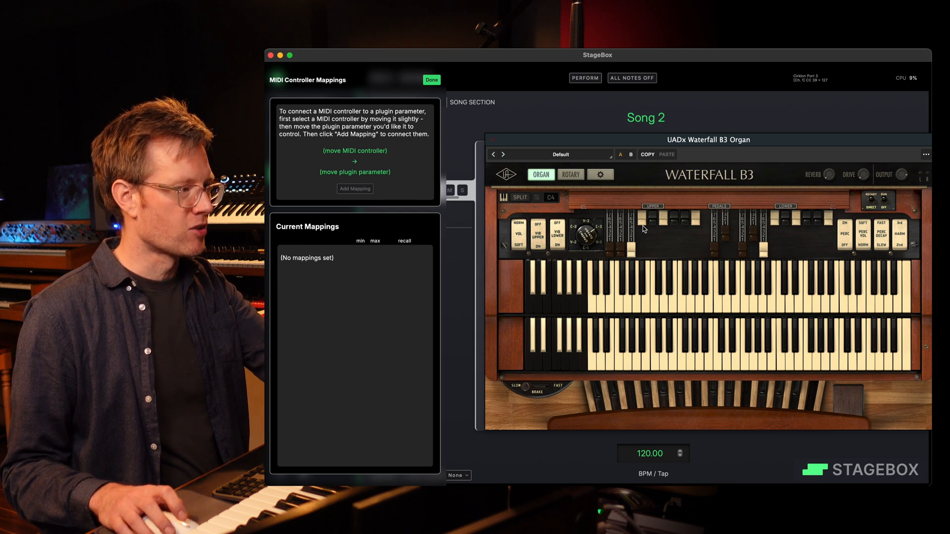
pyautogui.click(644, 221)
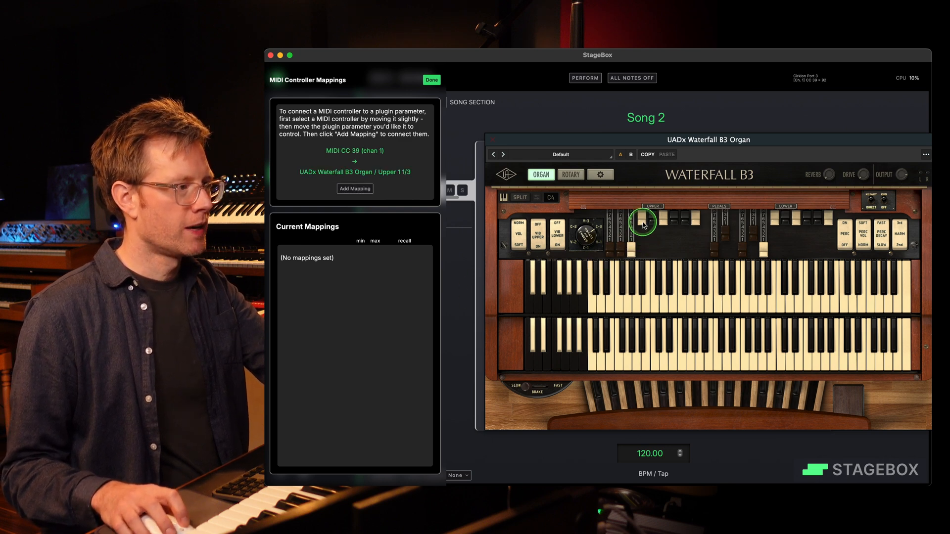
pyautogui.click(355, 188)
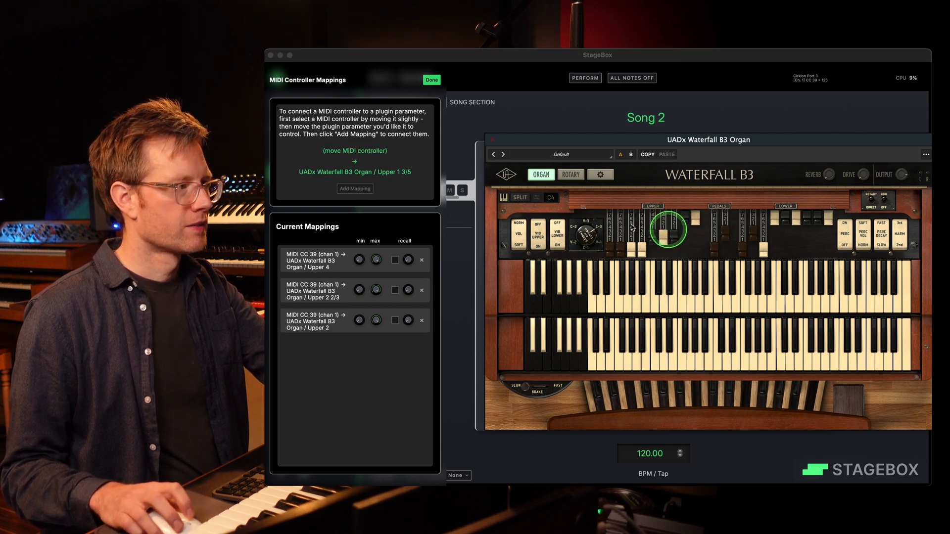
pyautogui.click(355, 188)
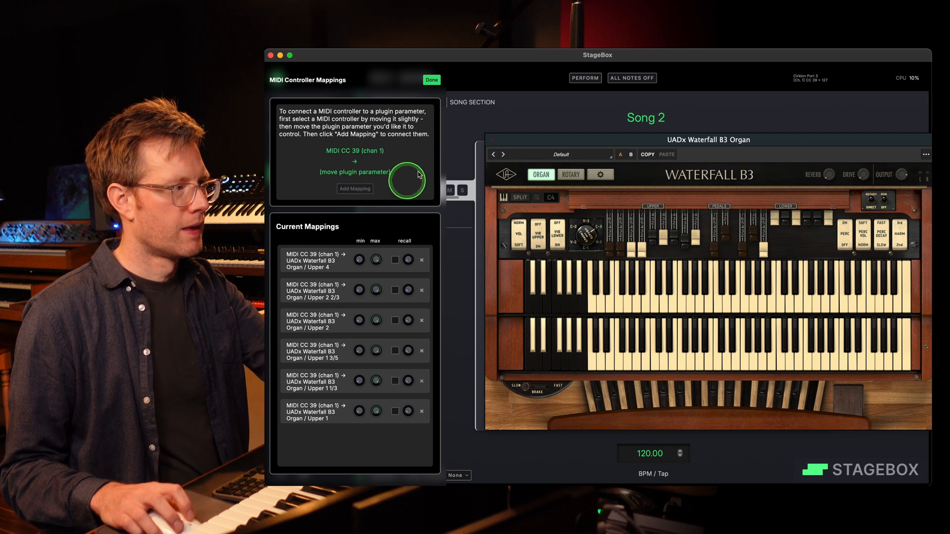
pyautogui.click(430, 79)
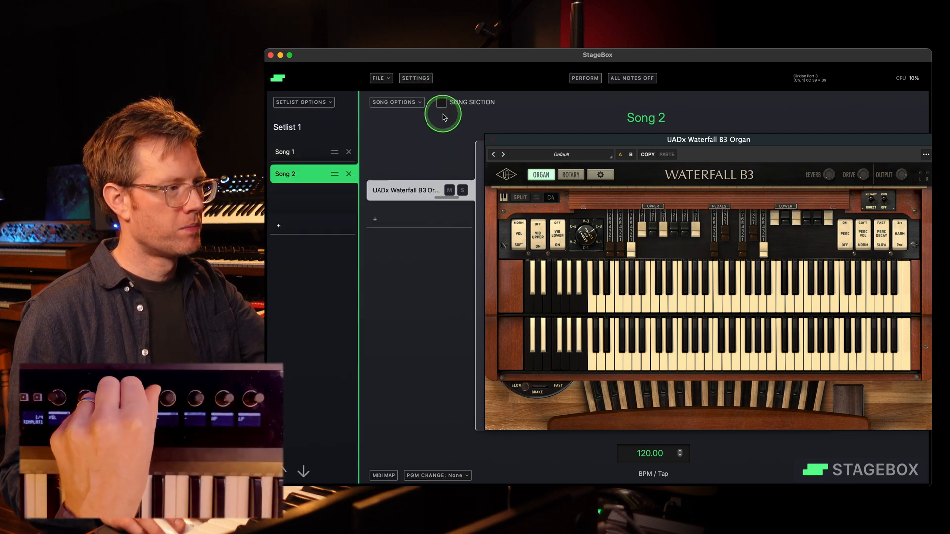